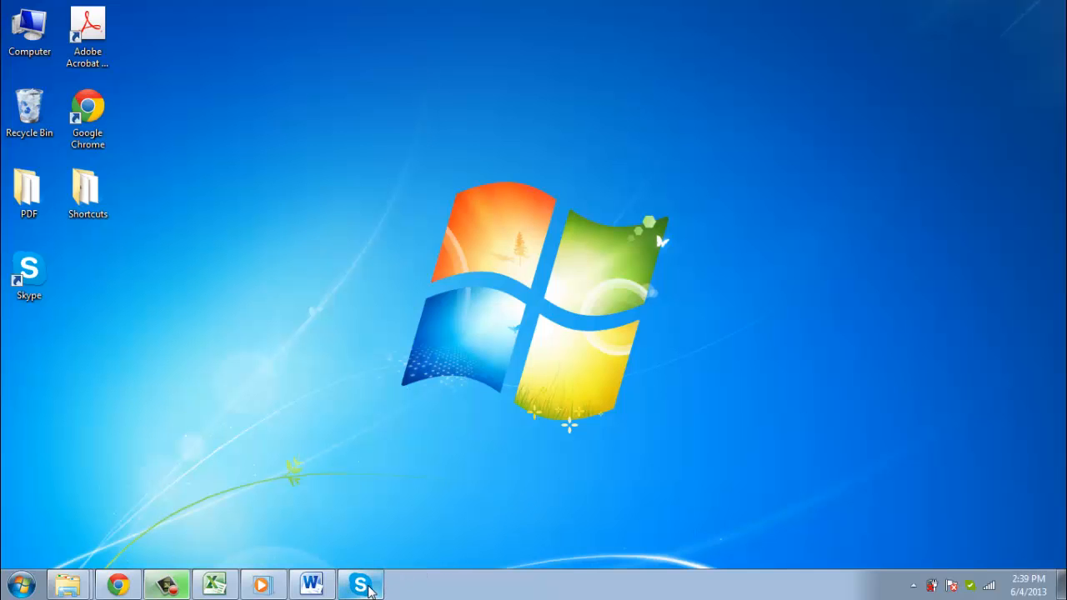
Bring up the Skype window from the taskbar icon, showing its home page.
click(360, 583)
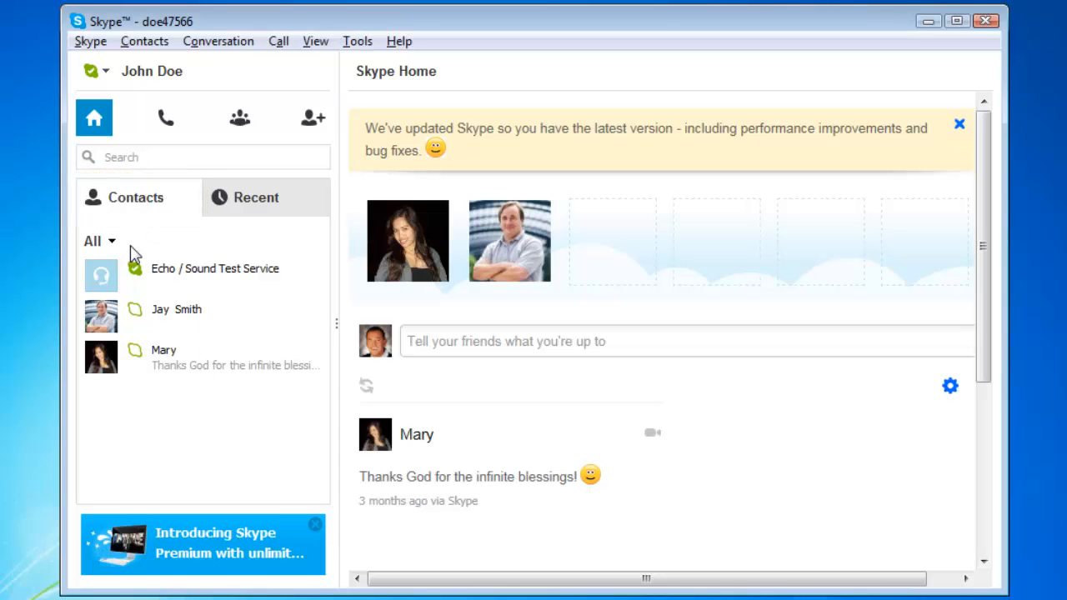
Open a contact's conversation and place the cursor in the message box.
click(176, 309)
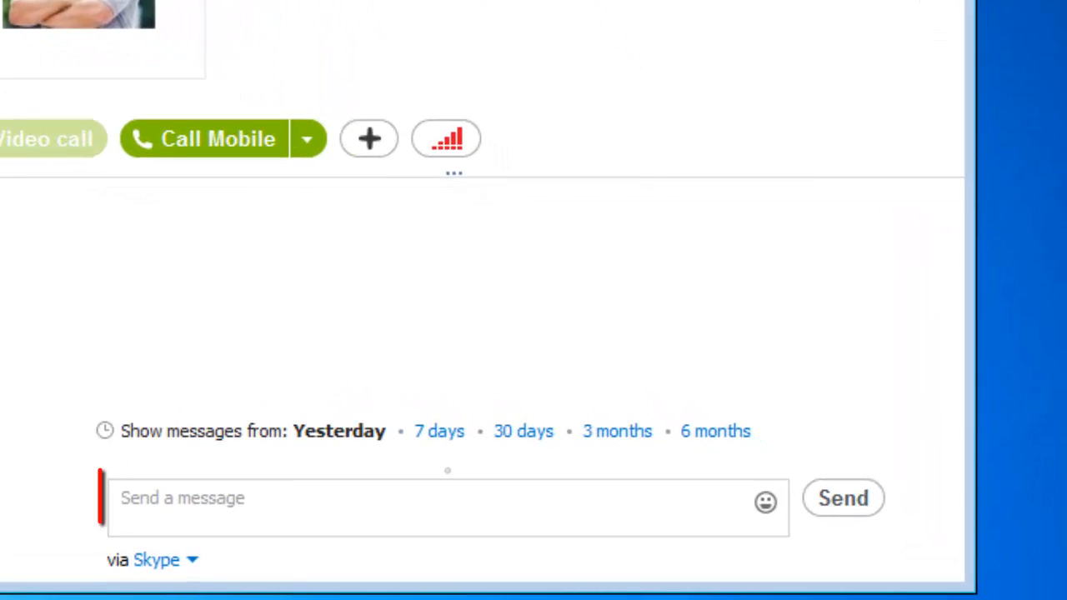
click(334, 509)
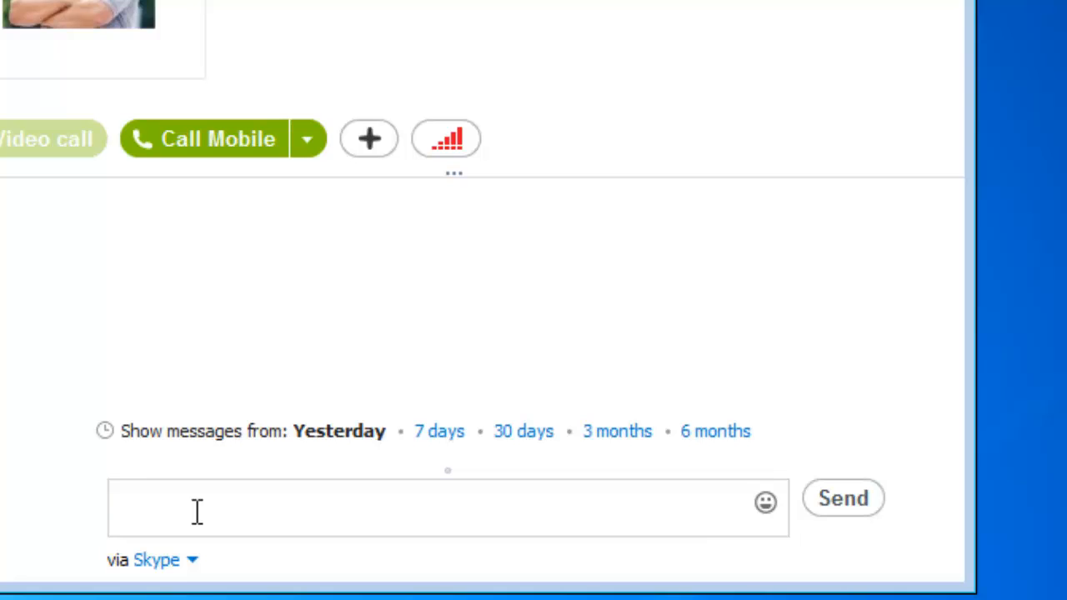
Type 'cattttttttttt' into the message box without sending it.
text(cattttttttttt)
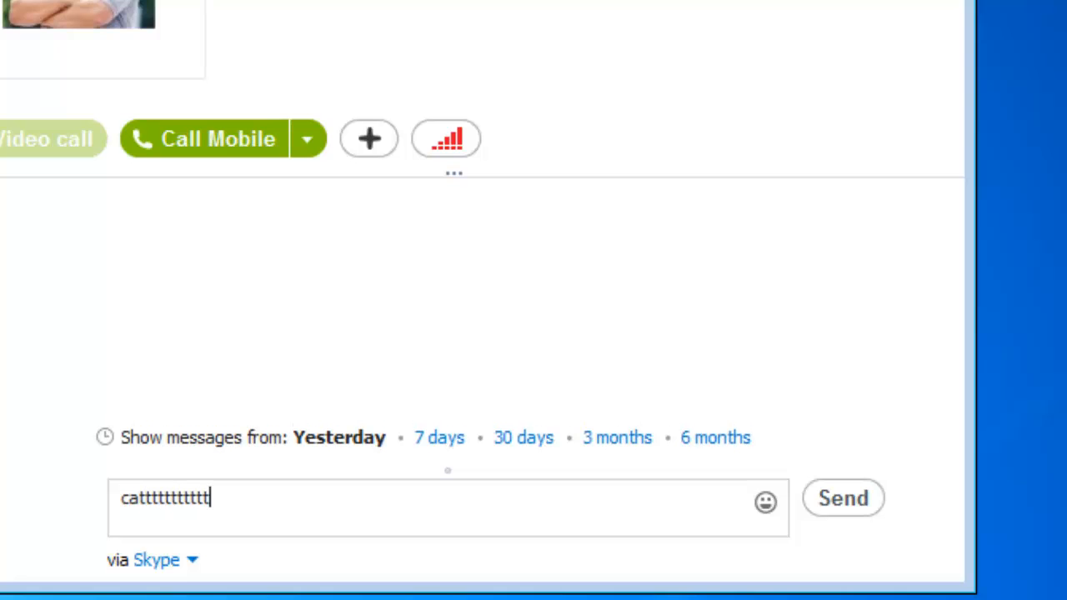